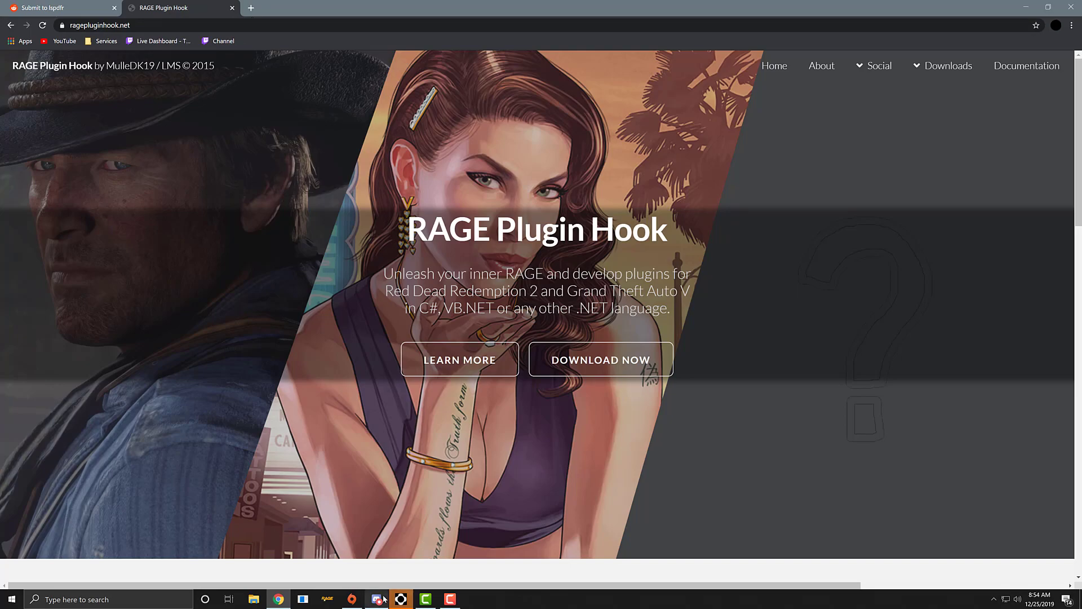
Switch from the RAGE Plugin Hook site in Chrome to Discord's gtav_support_a channel
left_click(376, 599)
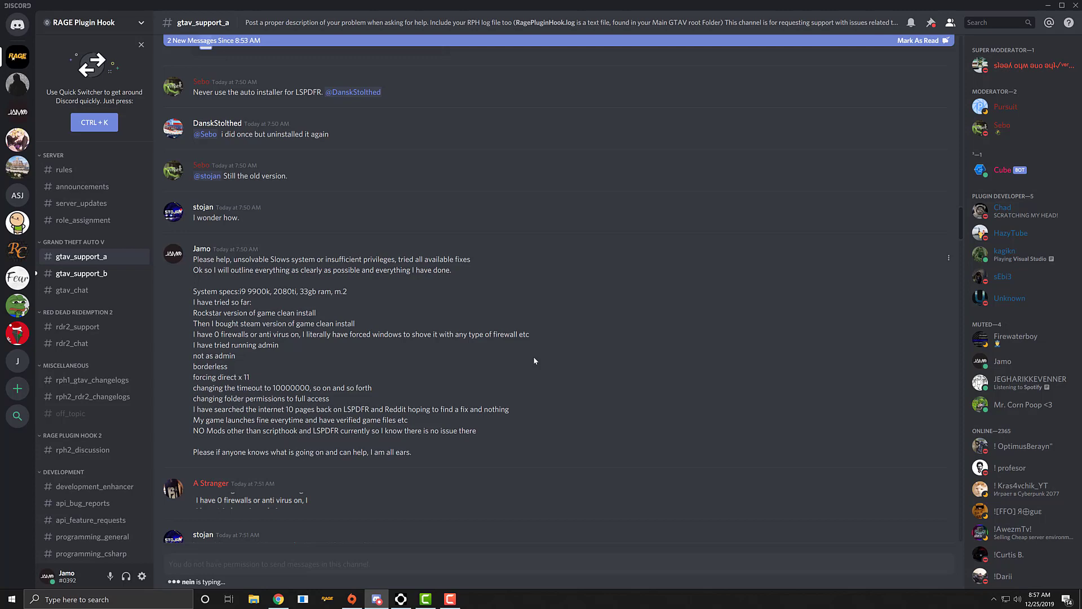
Scroll past the long LSPDFR help request to the antivirus and firewall replies
scroll("down", 3)
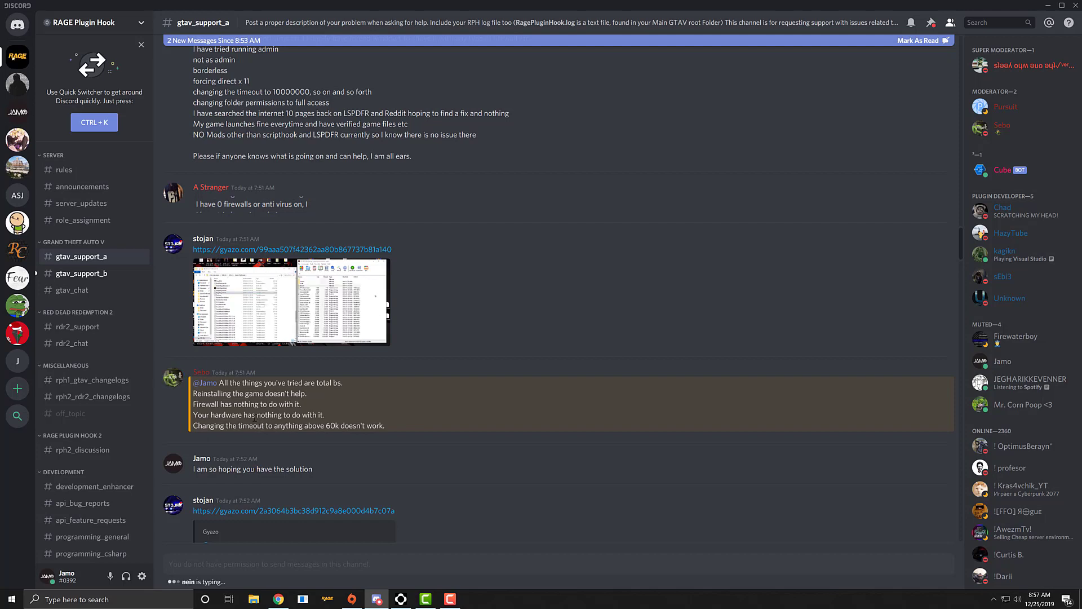
scroll("down", 3)
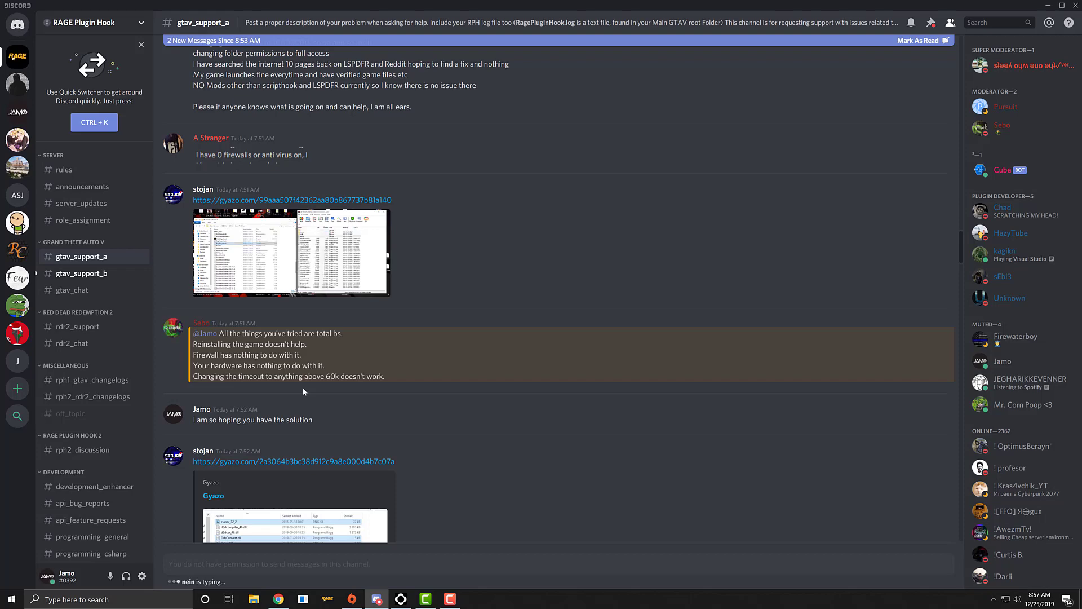
scroll("down", 3)
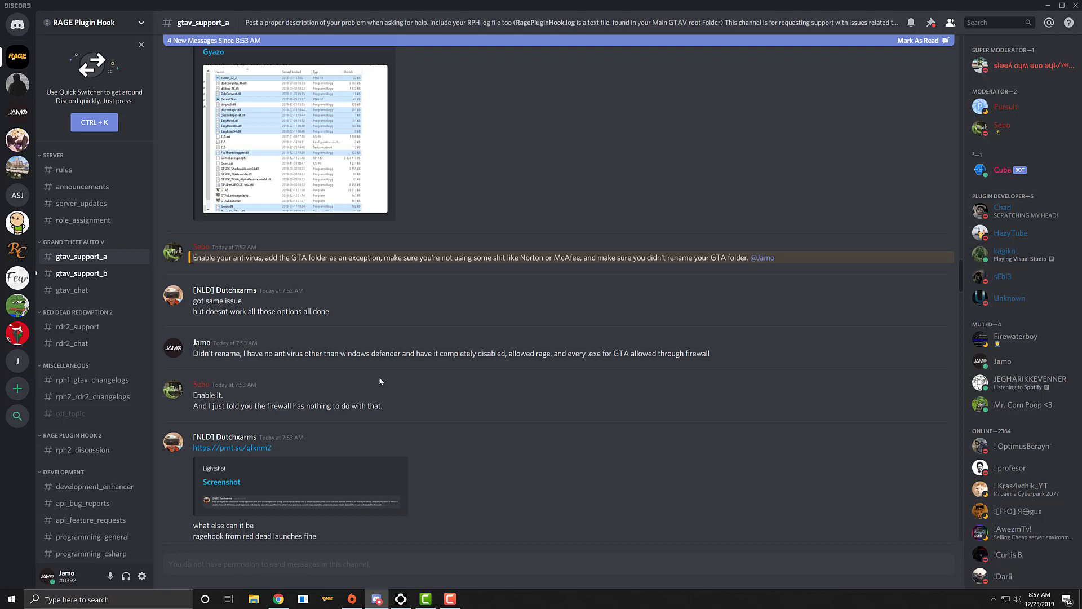
mouse_move(201, 416)
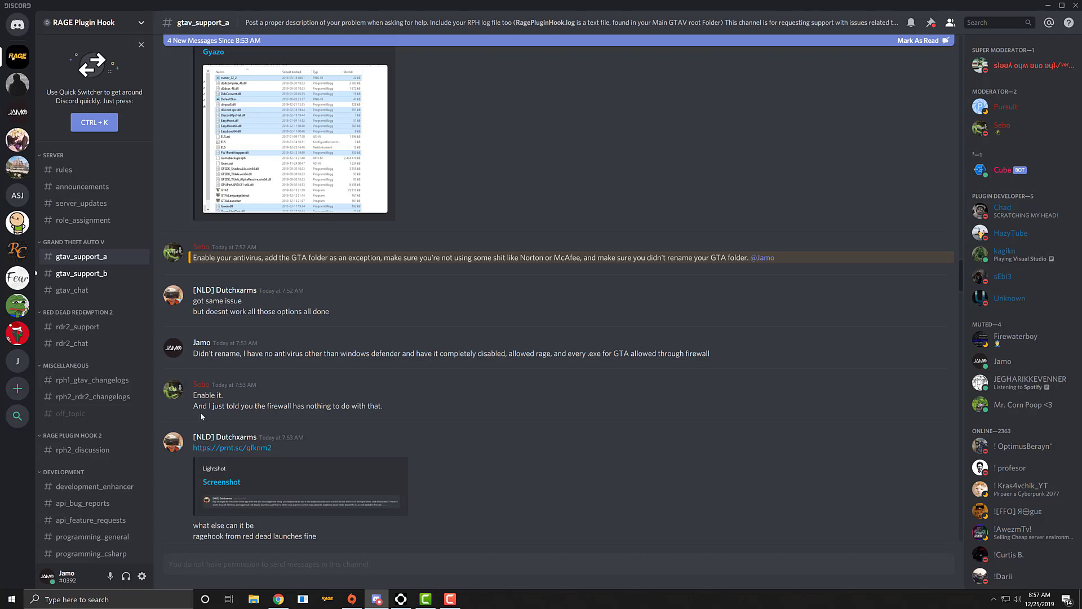
Scroll to the 'everything is updated' reply and the 'Loading and populating game world' hang reports
scroll("down", 3)
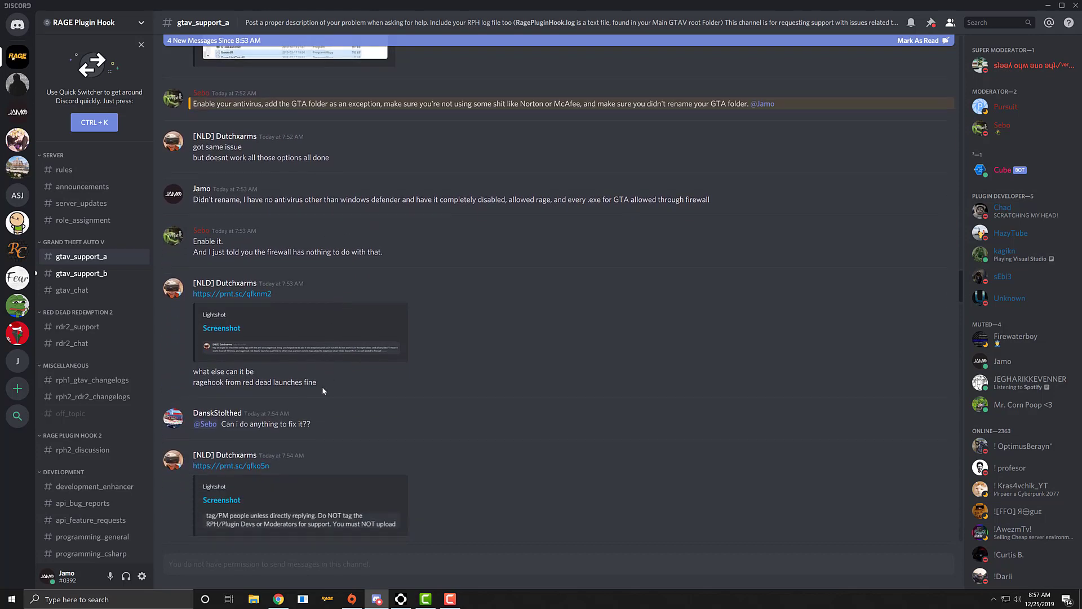
scroll("down", 3)
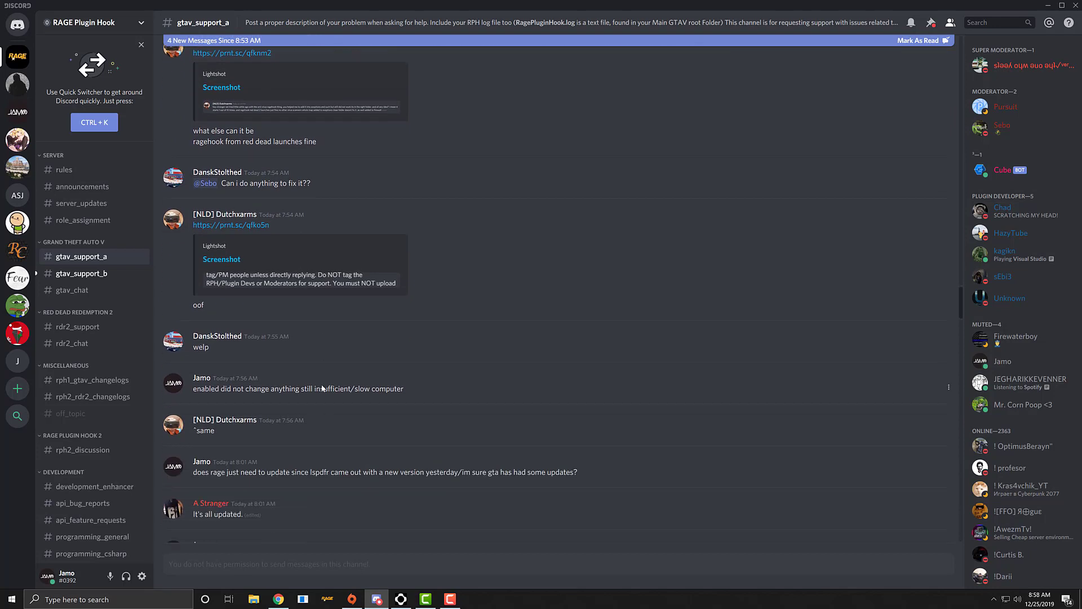
scroll("down", 3)
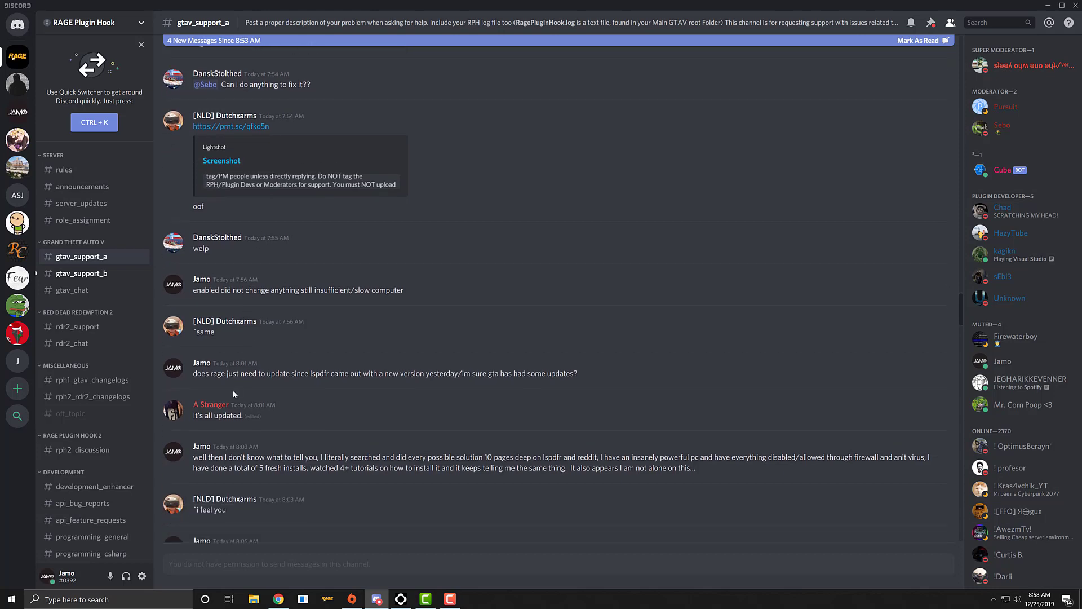
mouse_move(299, 386)
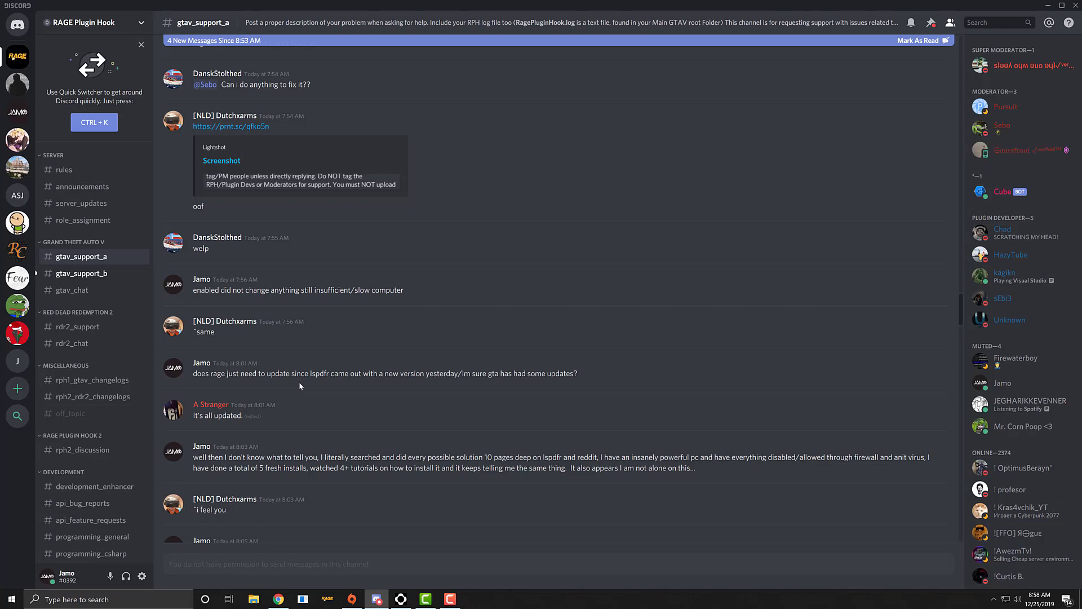
mouse_move(377, 397)
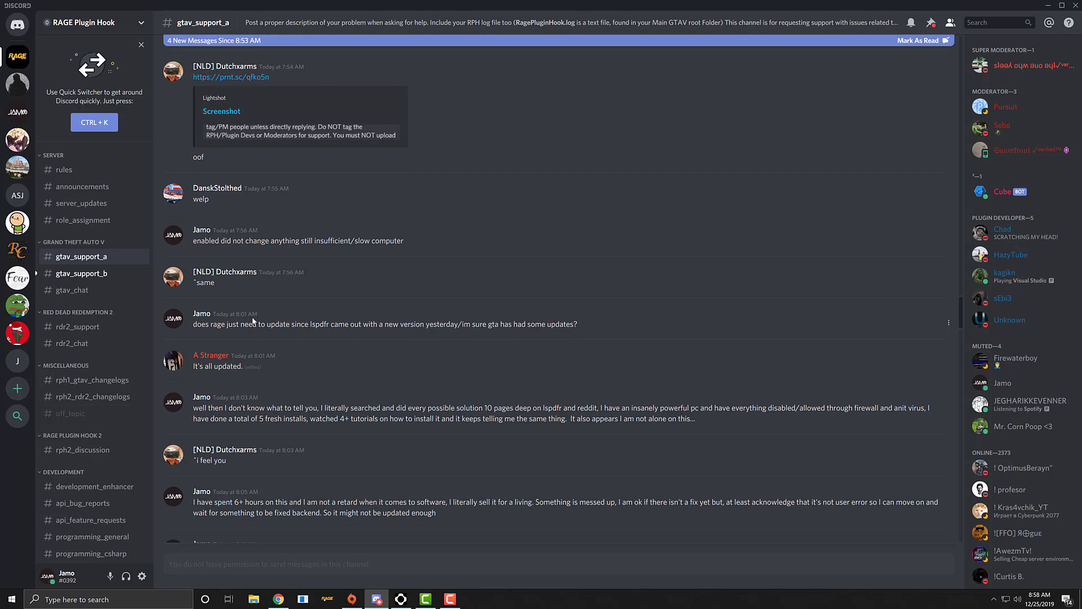
scroll("down", 3)
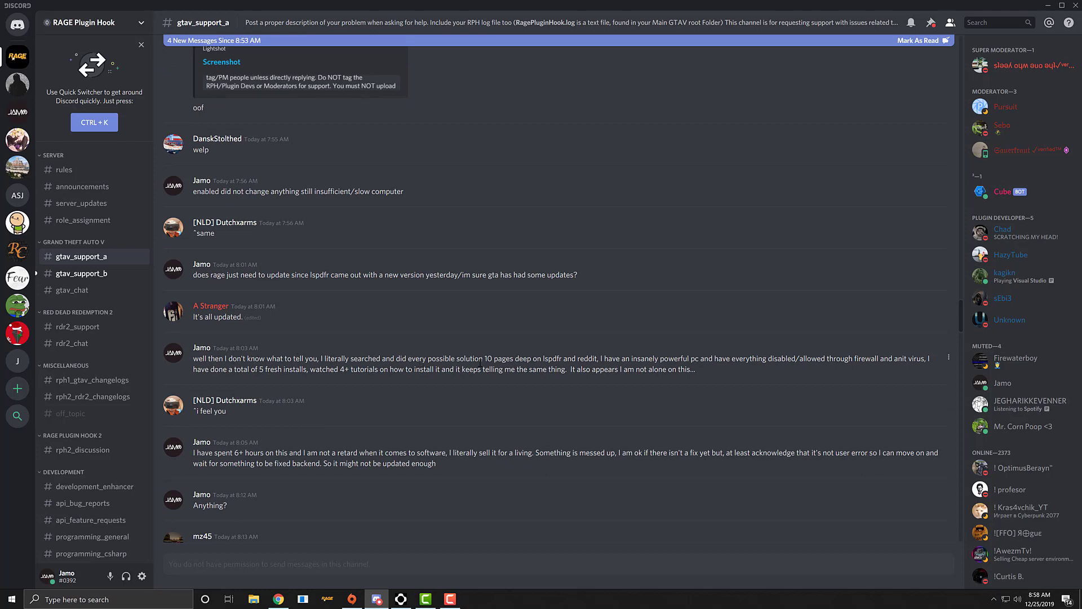
mouse_move(342, 415)
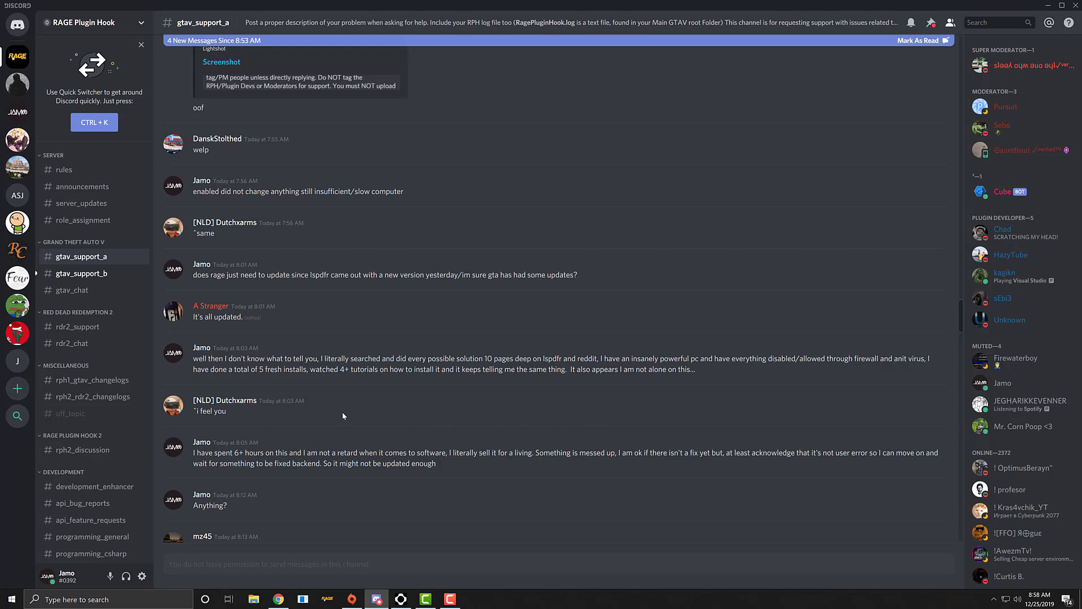
mouse_move(456, 411)
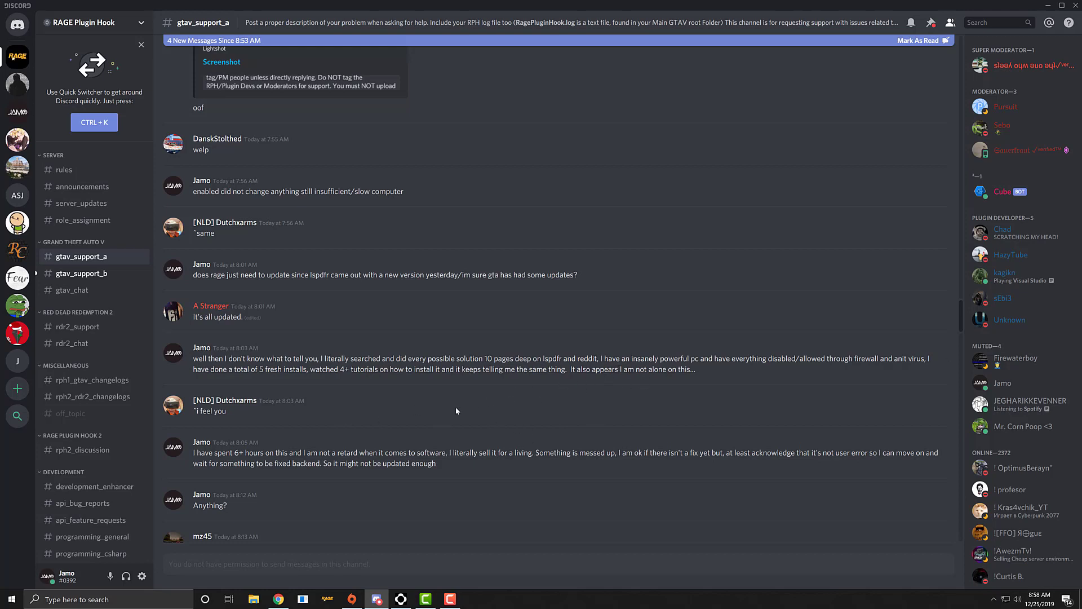
scroll("down", 3)
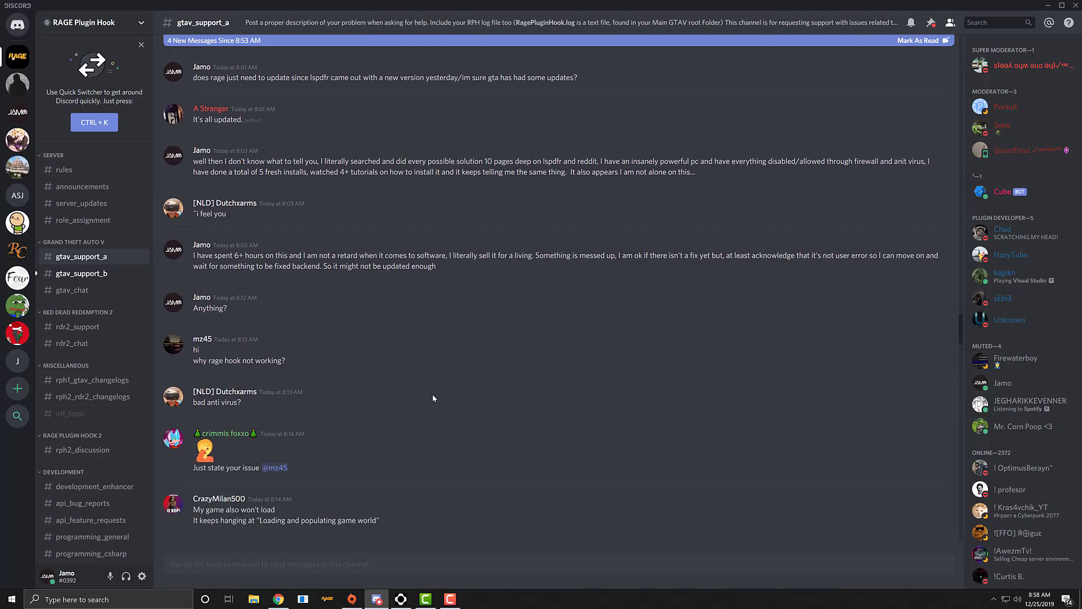
Read down through helpers admitting no fix and Jamo's argument, reaching the 2080ti message
scroll("down", 3)
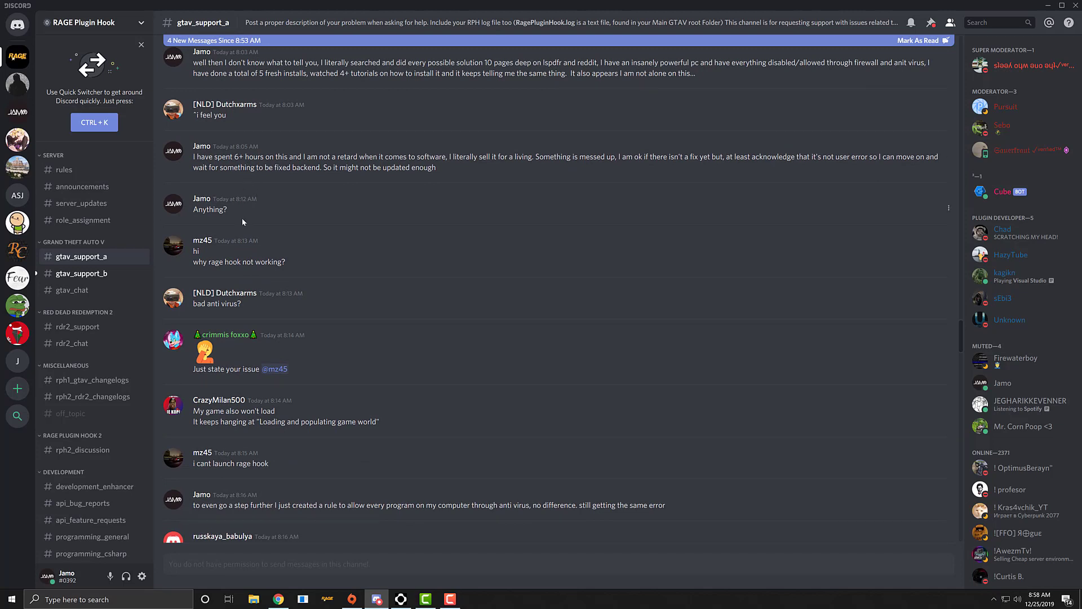
mouse_move(269, 378)
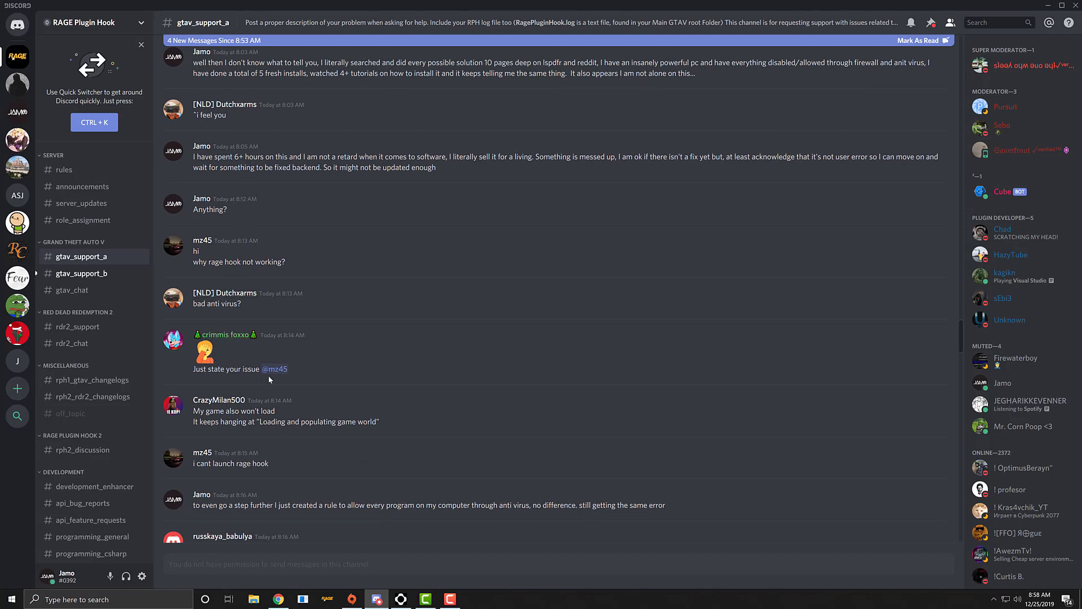
scroll("down", 3)
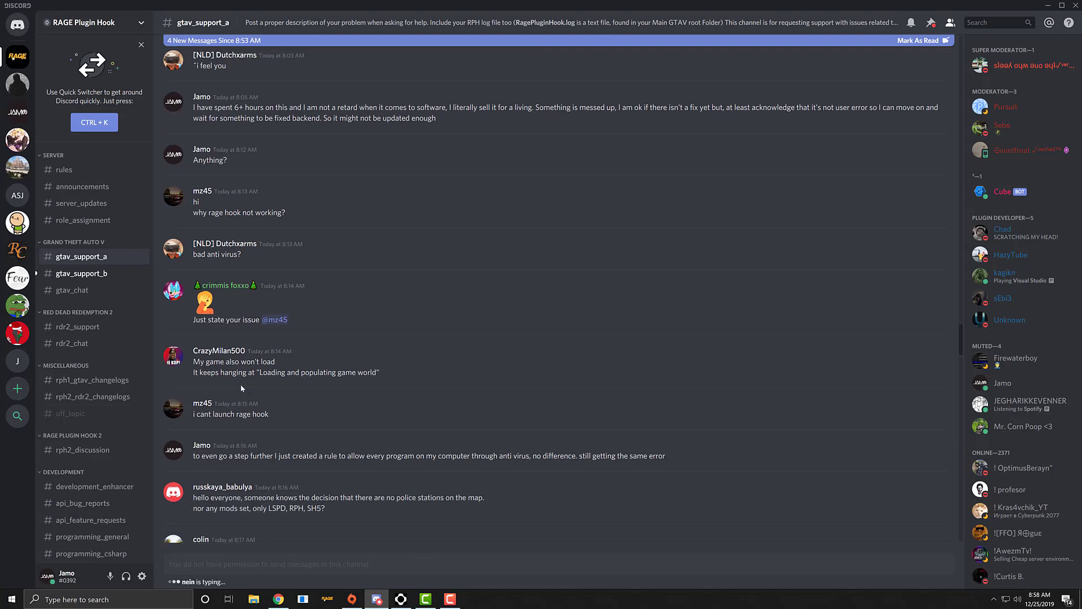
scroll("down", 3)
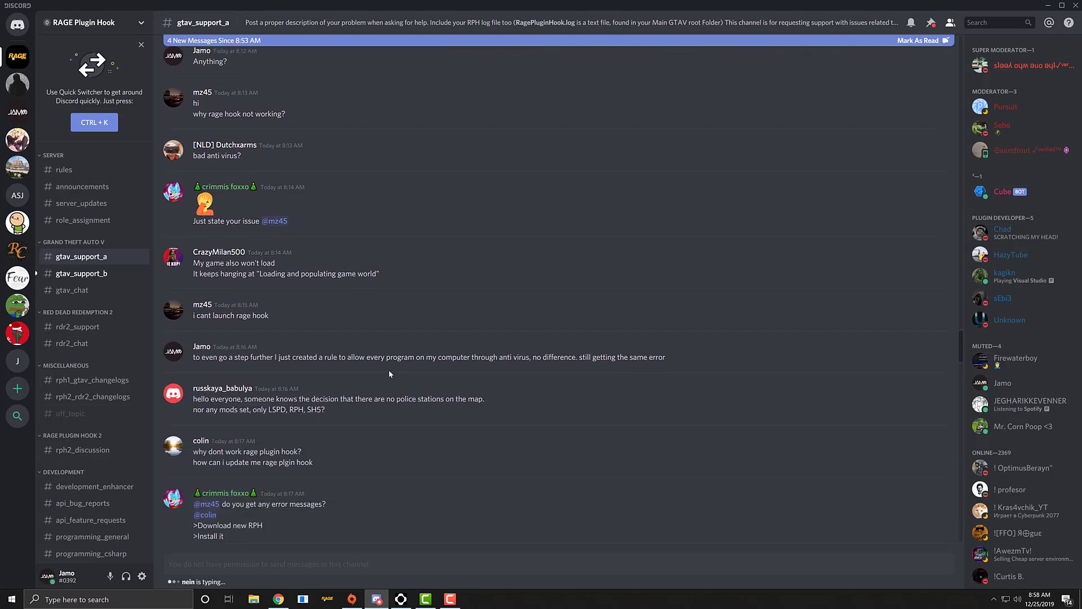
scroll("down", 3)
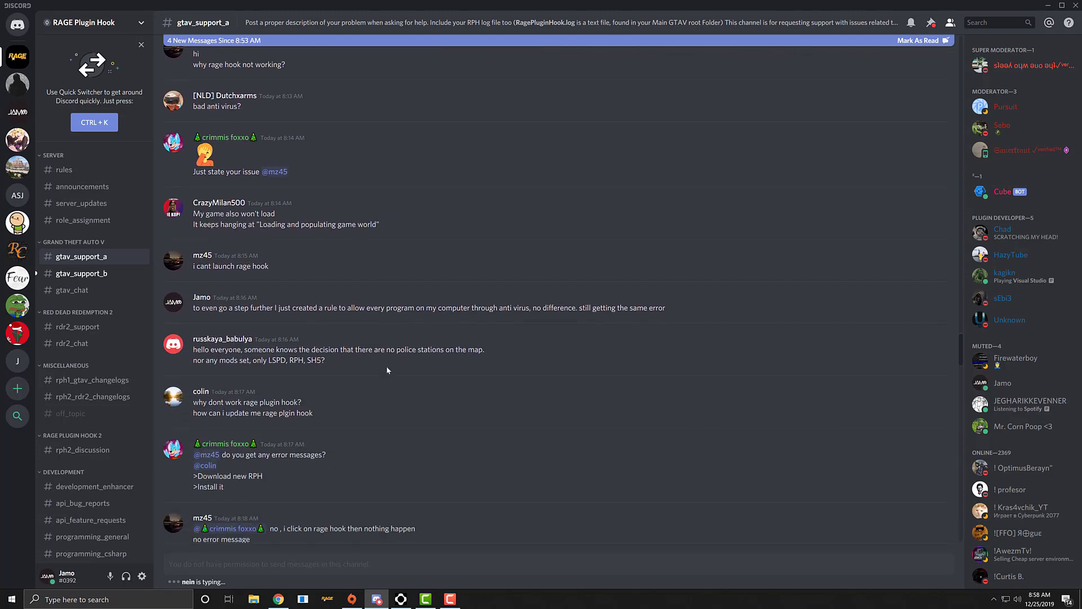
scroll("down", 3)
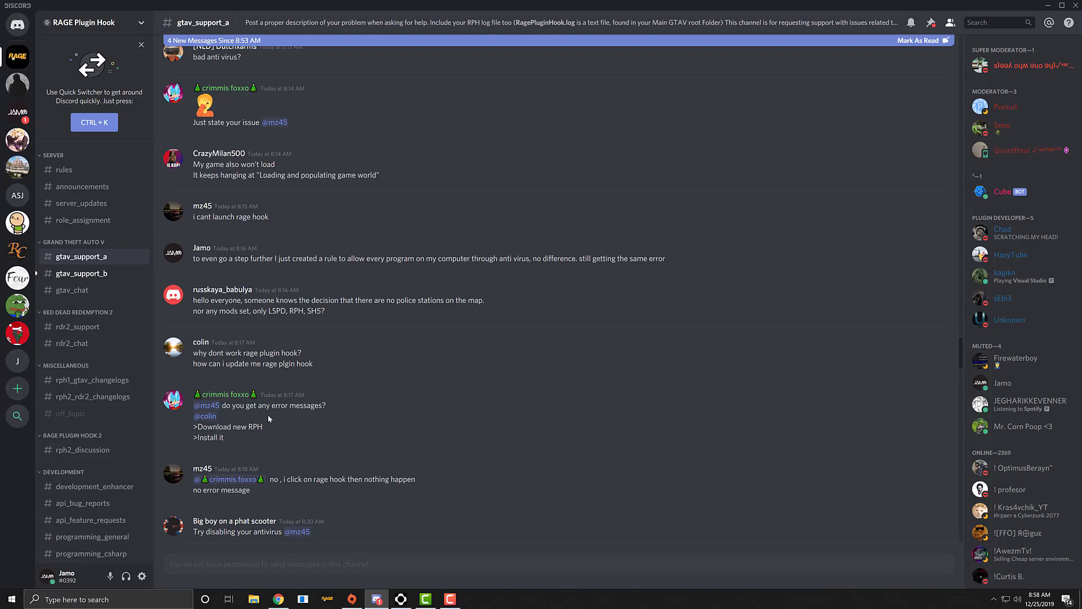
scroll("down", 3)
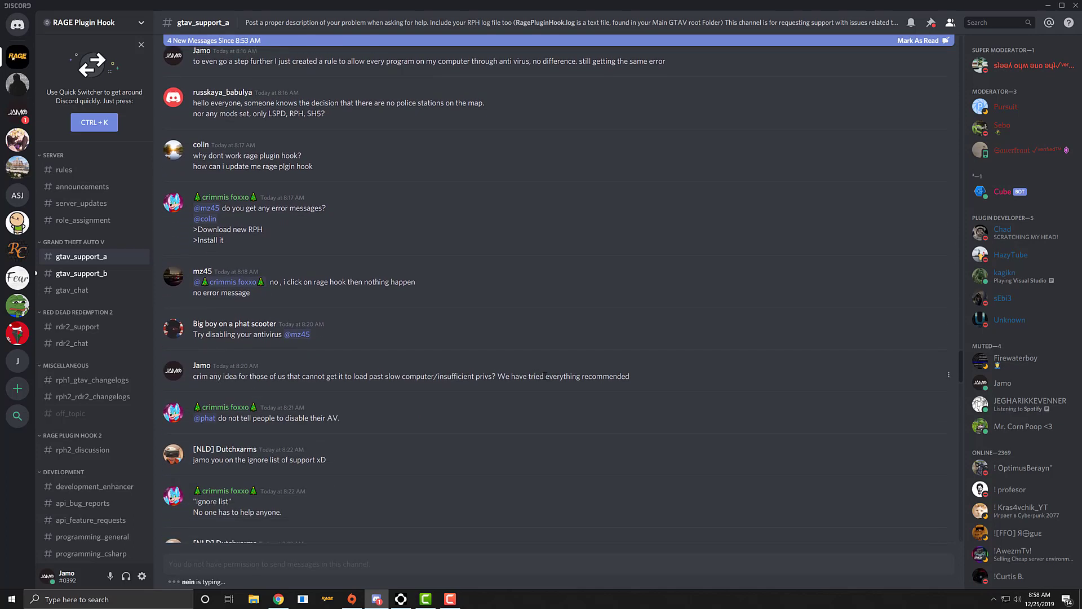
scroll("down", 3)
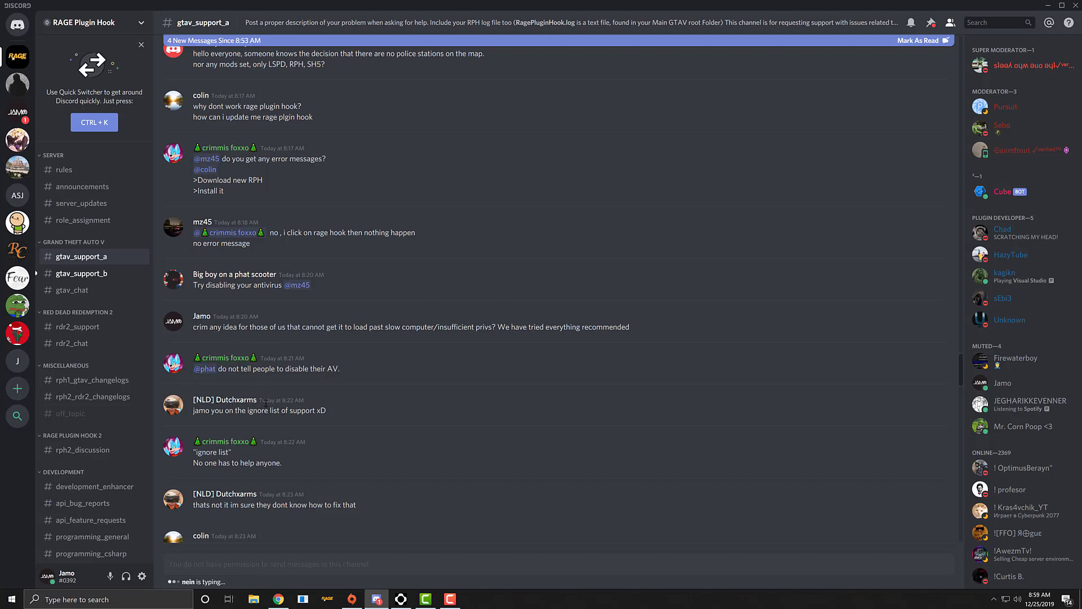
scroll("down", 3)
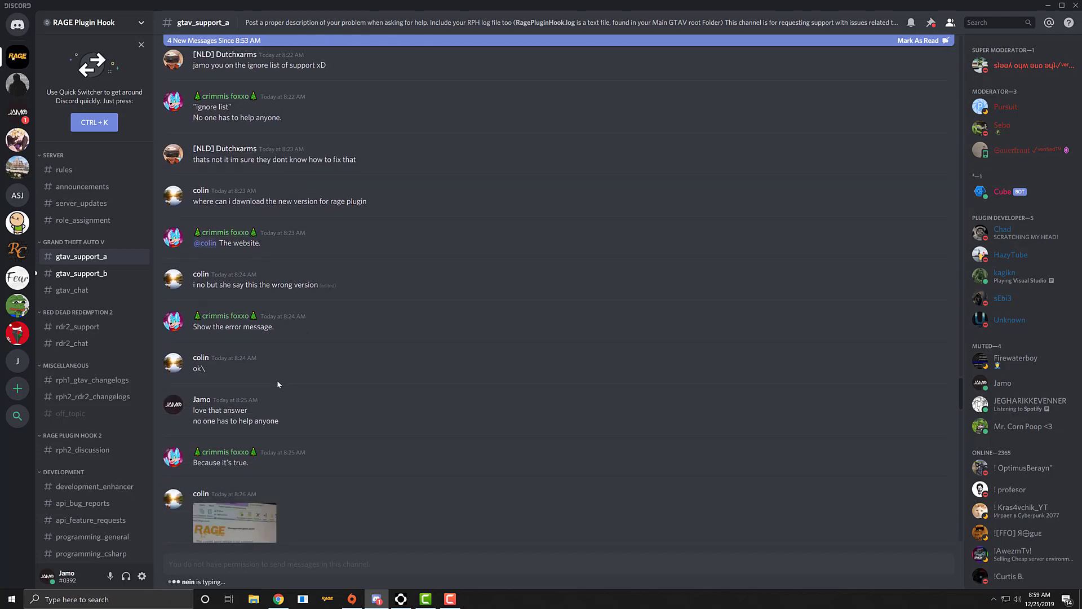
scroll("down", 3)
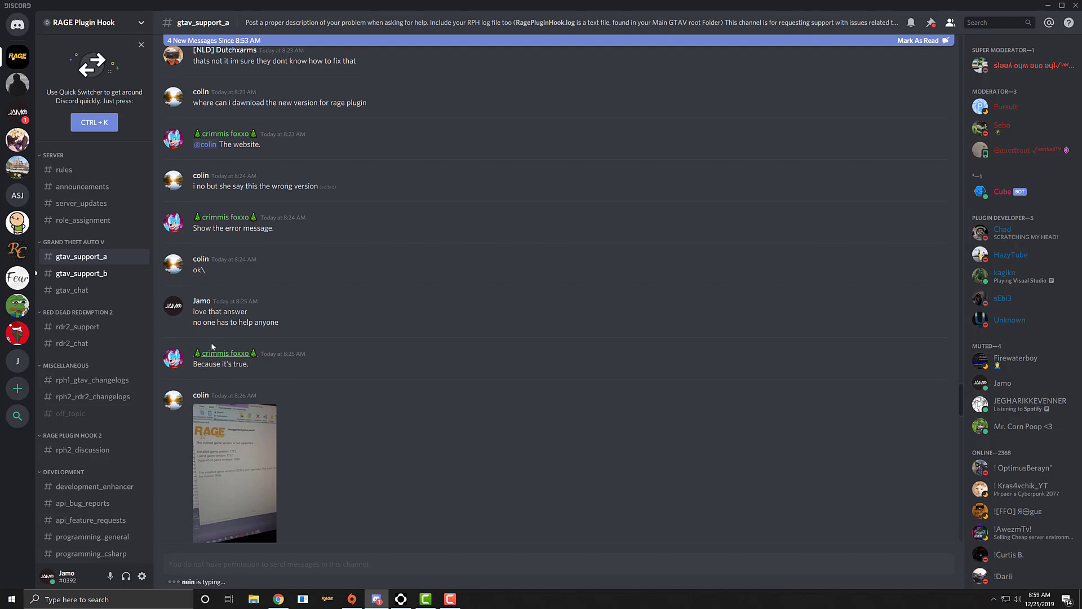
scroll("down", 3)
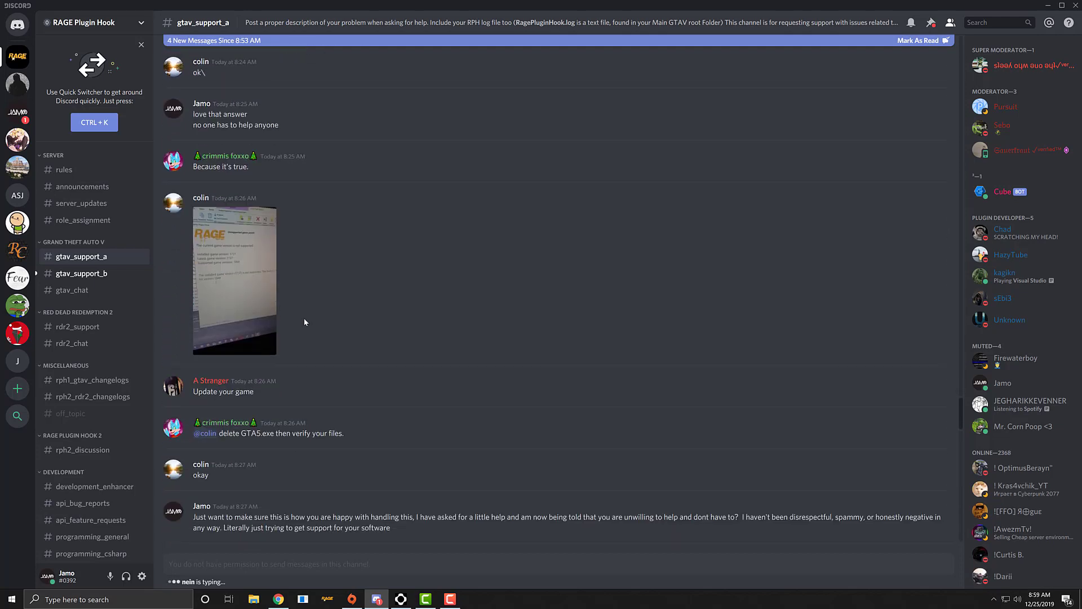
scroll("down", 3)
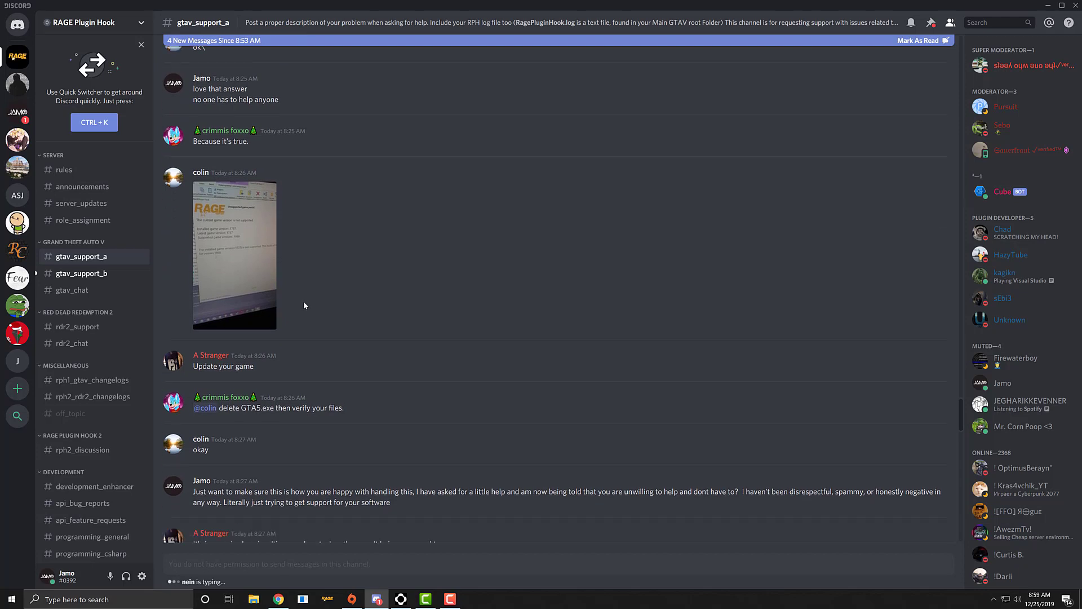
scroll("down", 3)
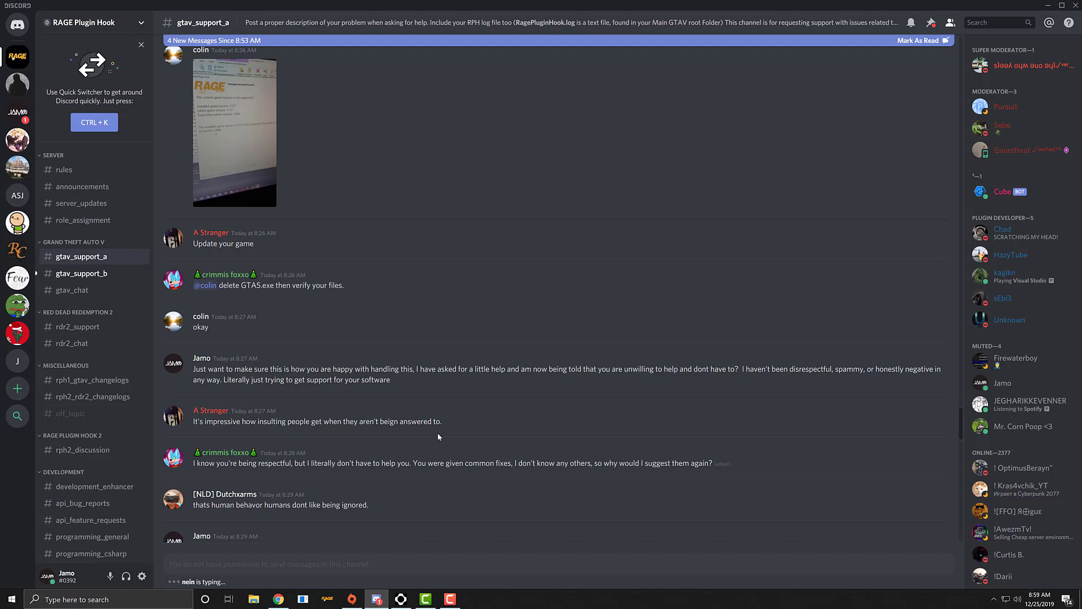
scroll("down", 3)
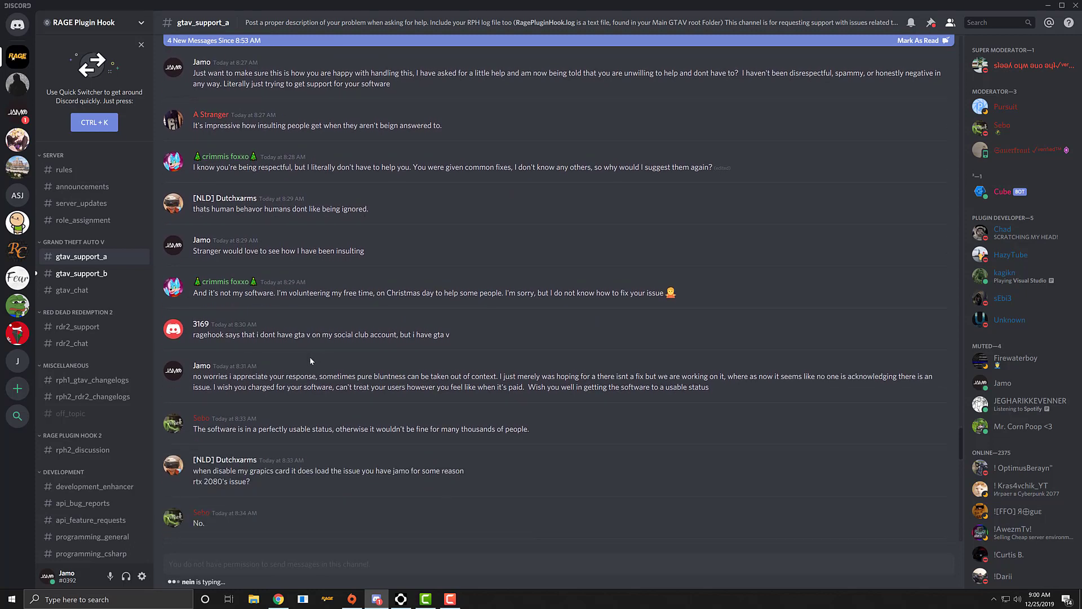
scroll("down", 3)
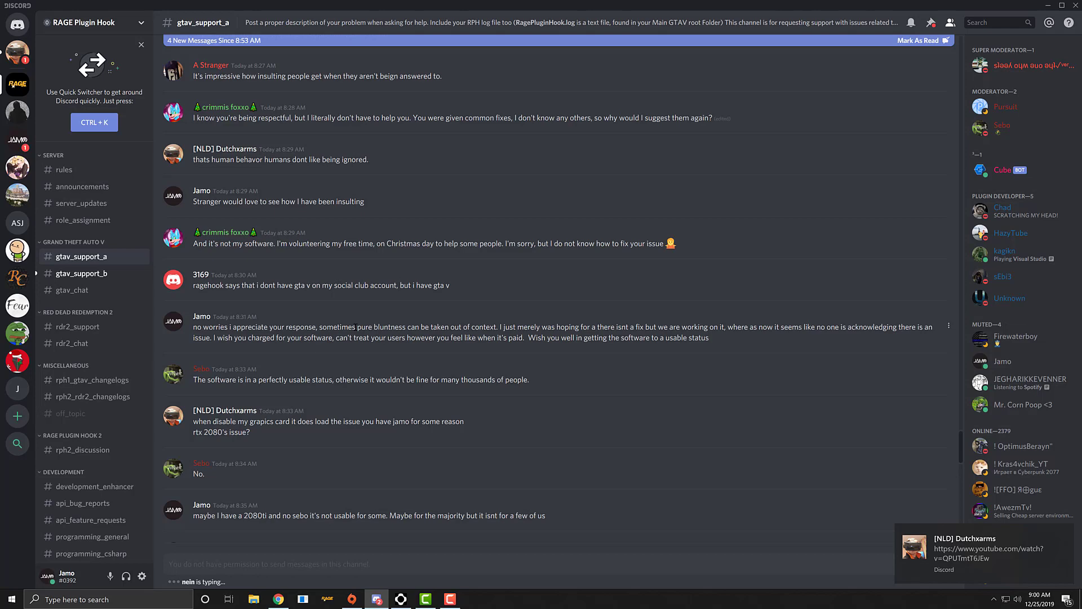
Scroll through the user-error insults until Cube's notice that Jamo was muted appears
scroll("down", 3)
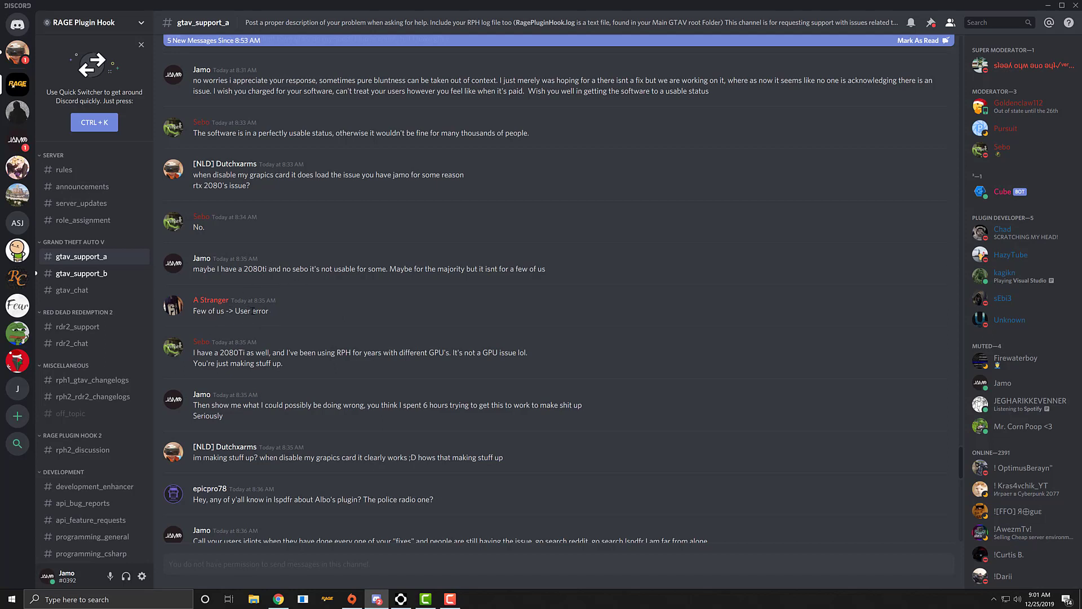
mouse_move(273, 313)
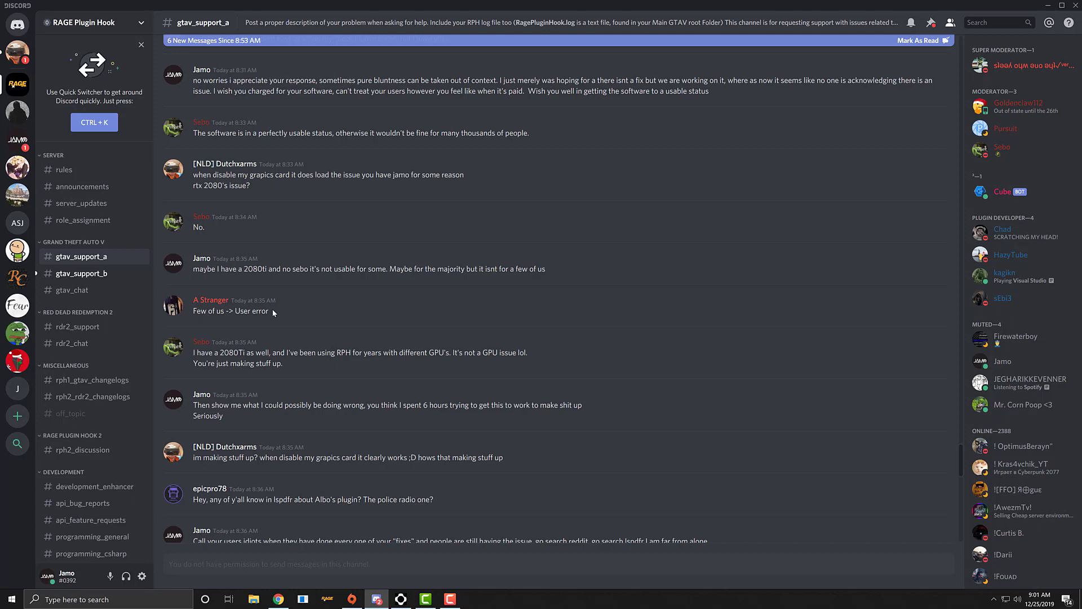
scroll("down", 3)
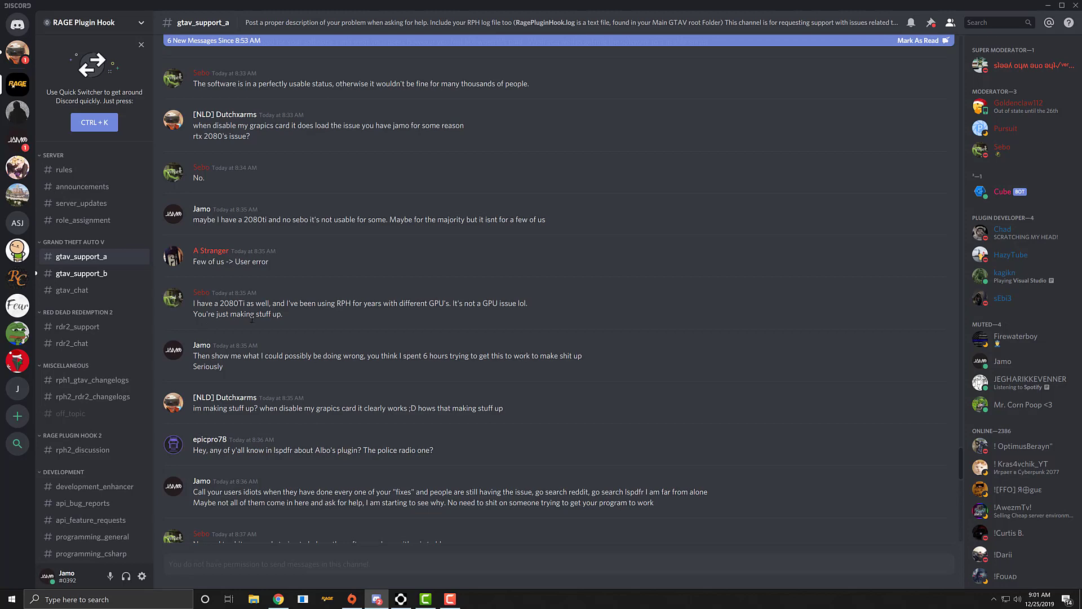
scroll("down", 3)
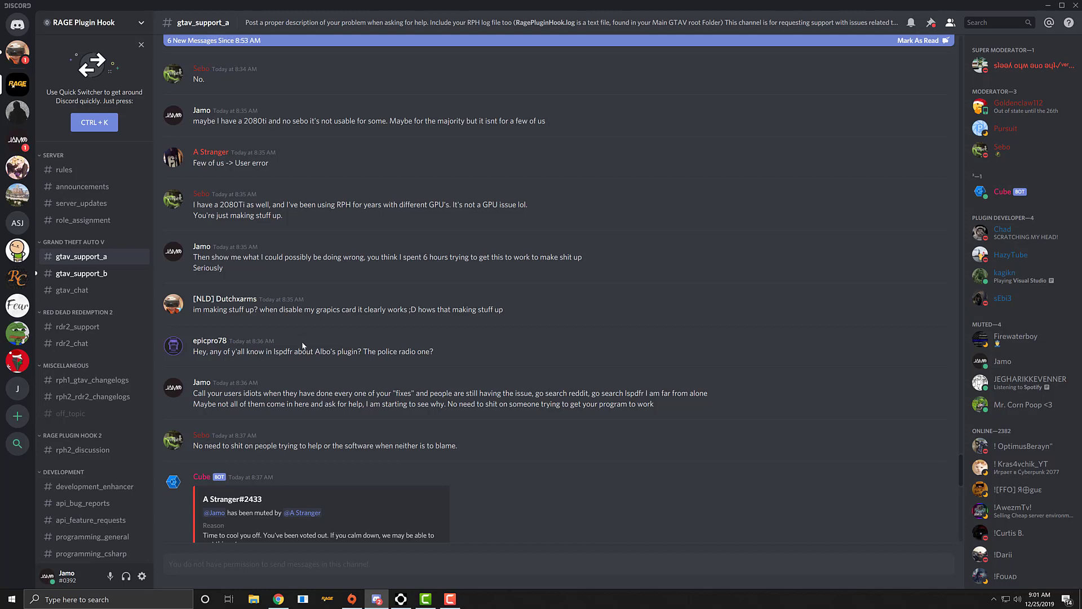
mouse_move(414, 310)
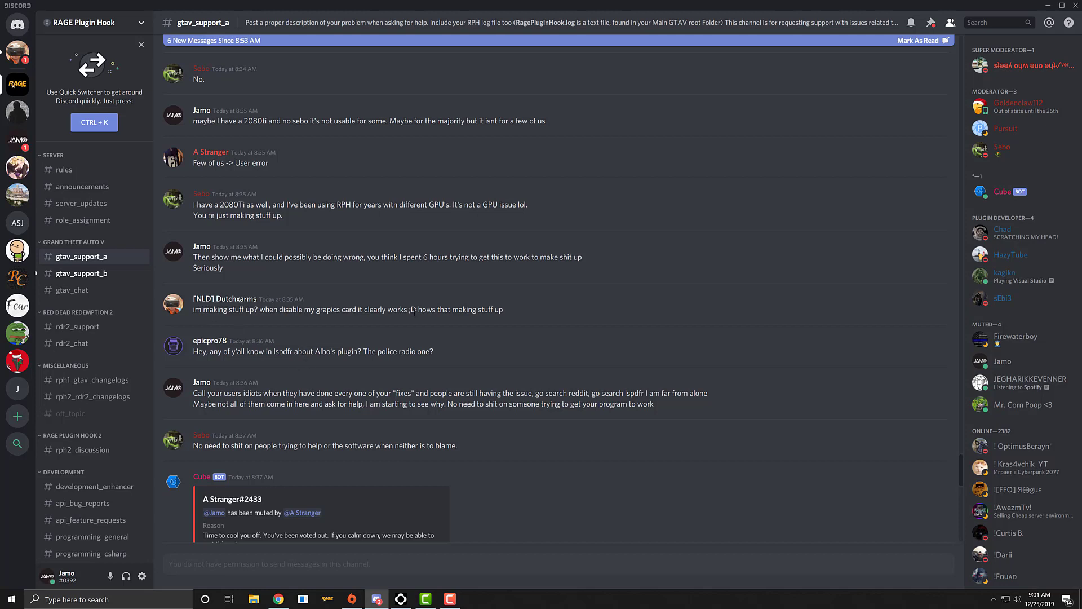
scroll("down", 3)
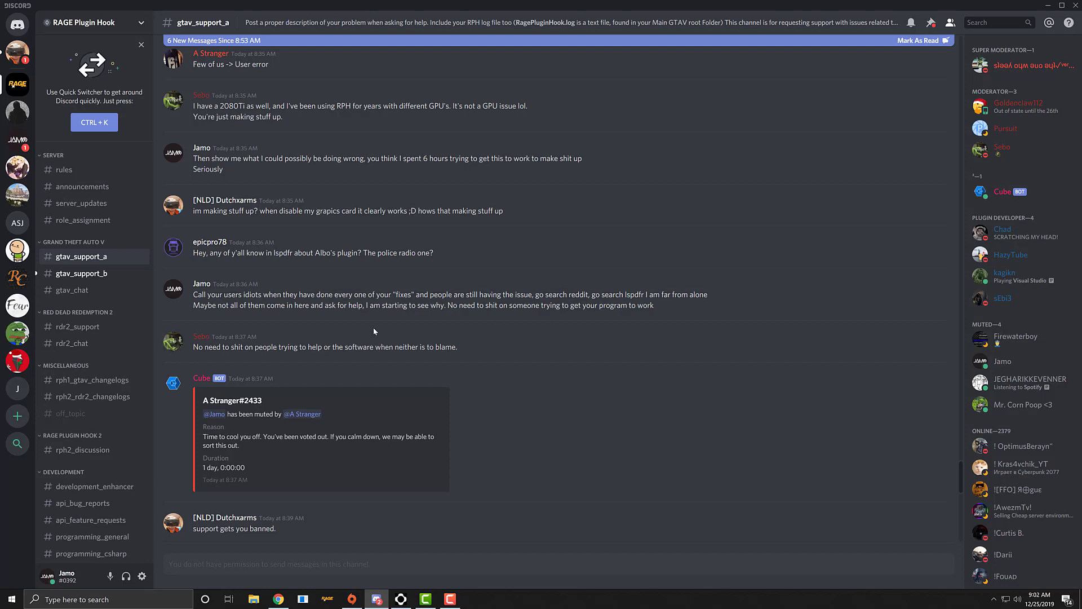
mouse_move(357, 324)
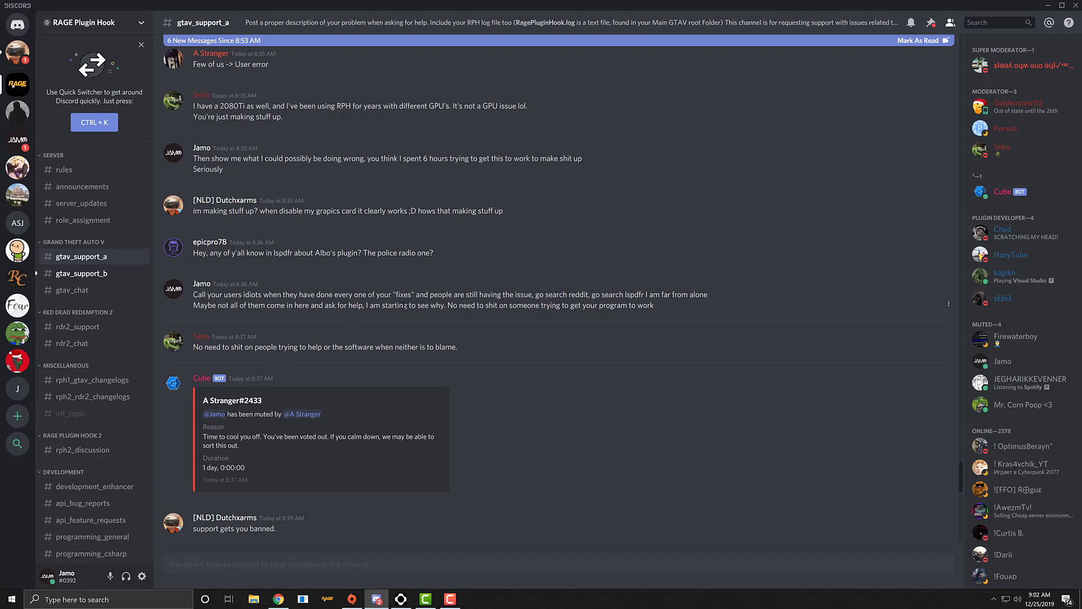
mouse_move(461, 319)
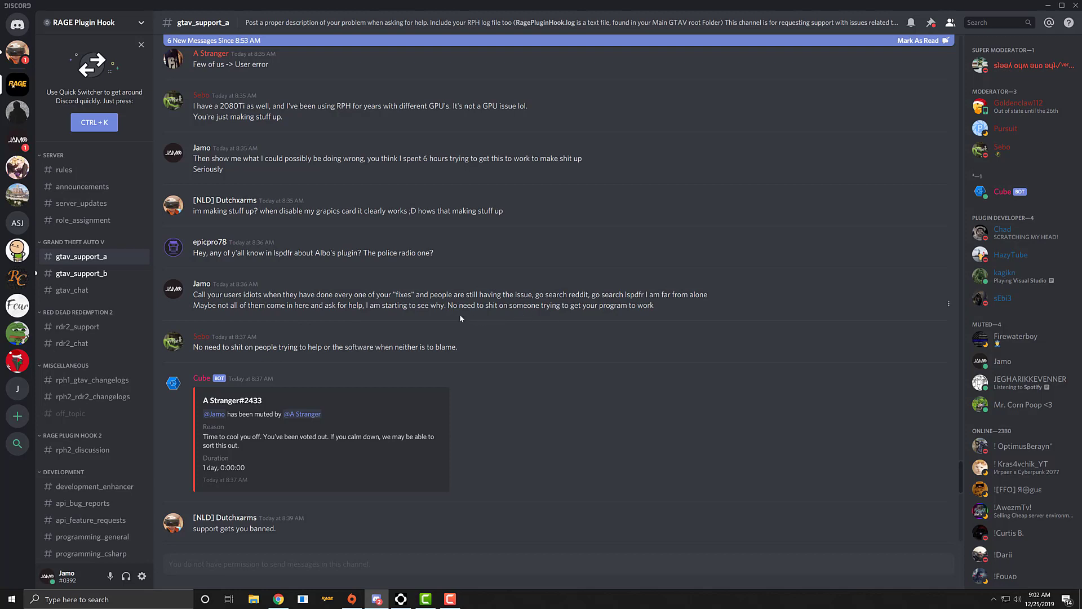
scroll("down", 3)
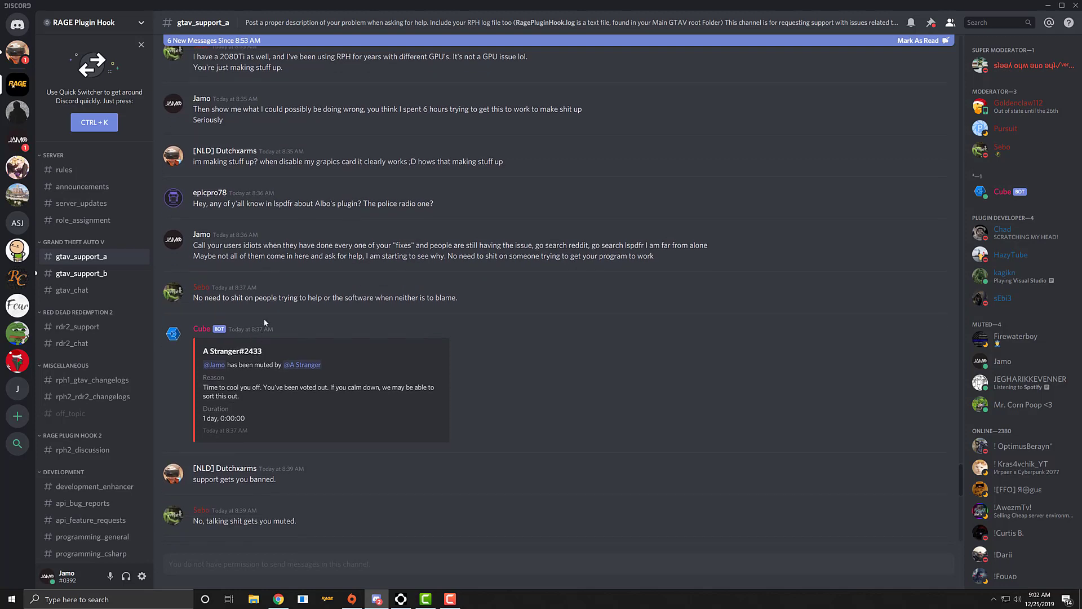
mouse_move(240, 298)
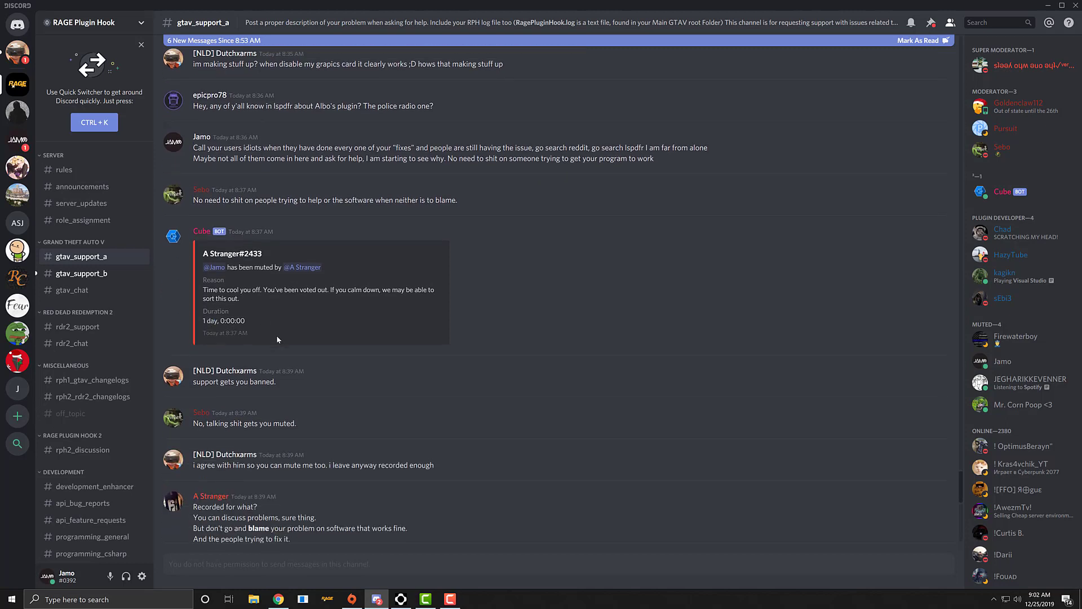
scroll("down", 3)
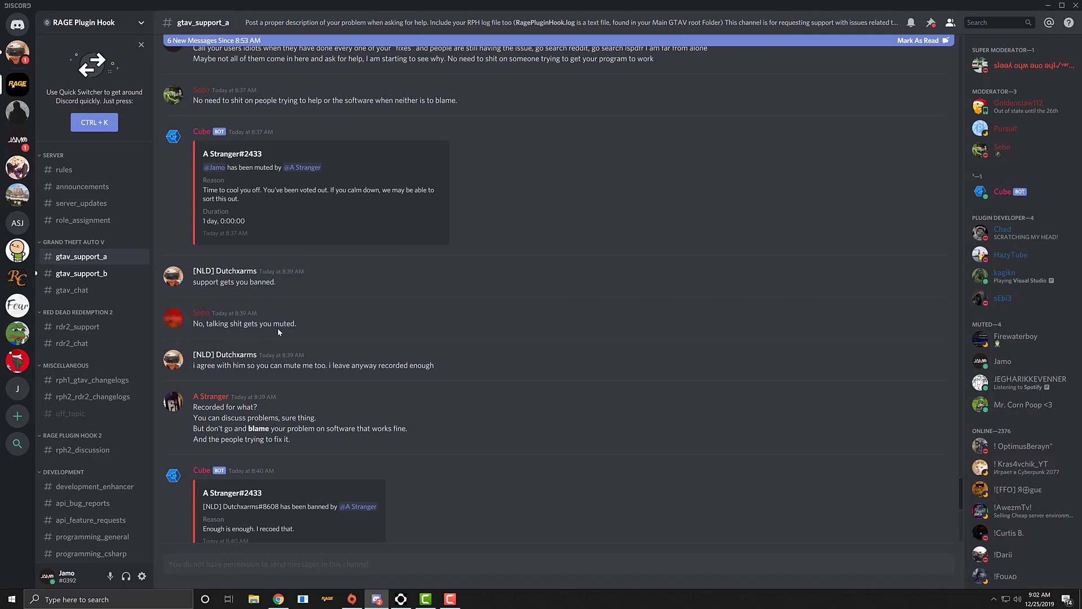
scroll("down", 3)
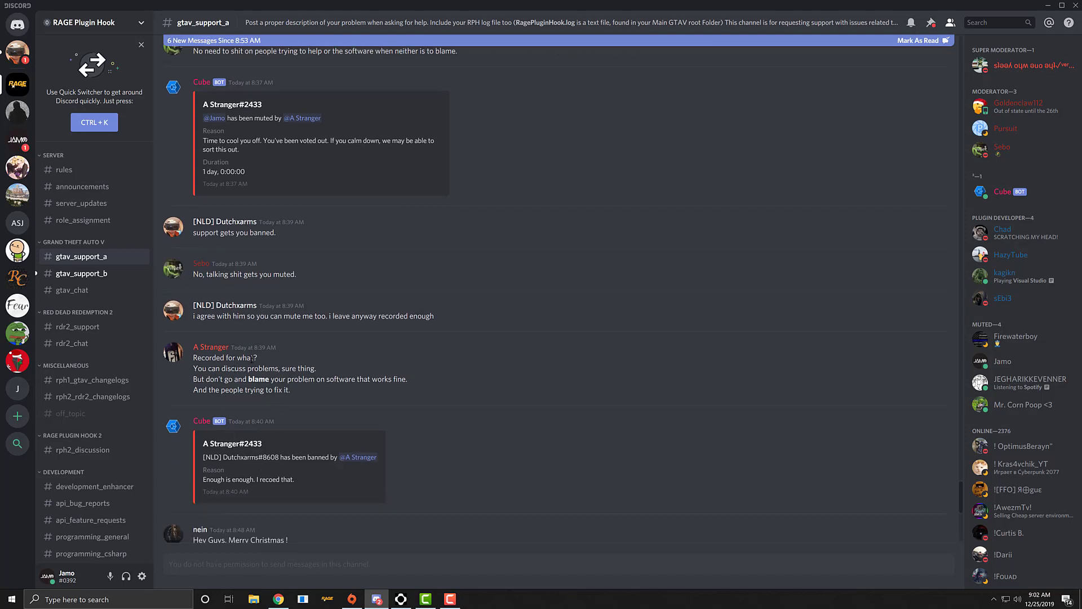
scroll("down", 3)
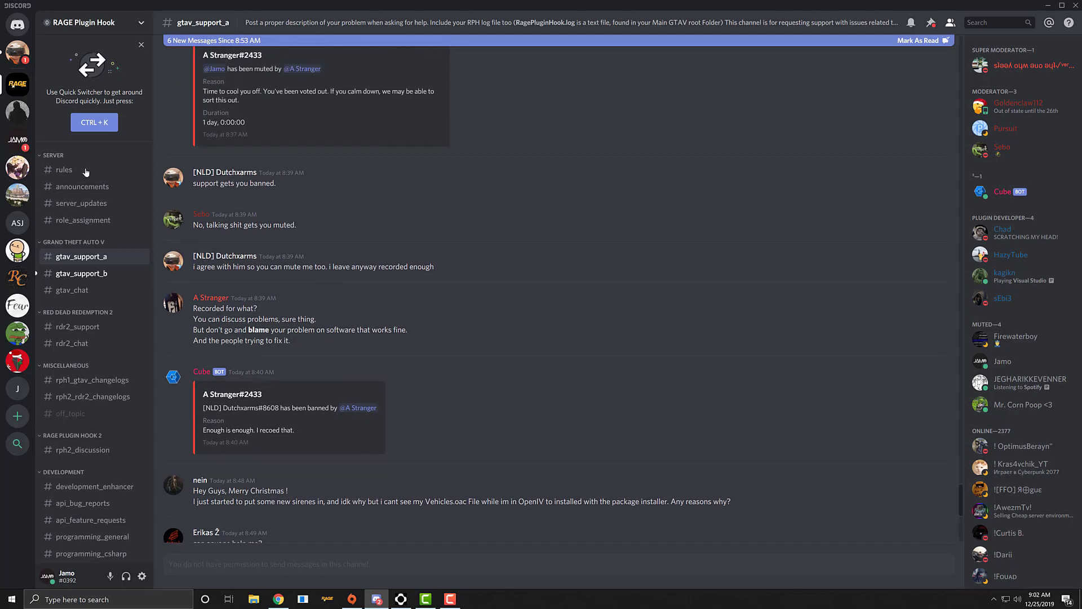
scroll("down", 3)
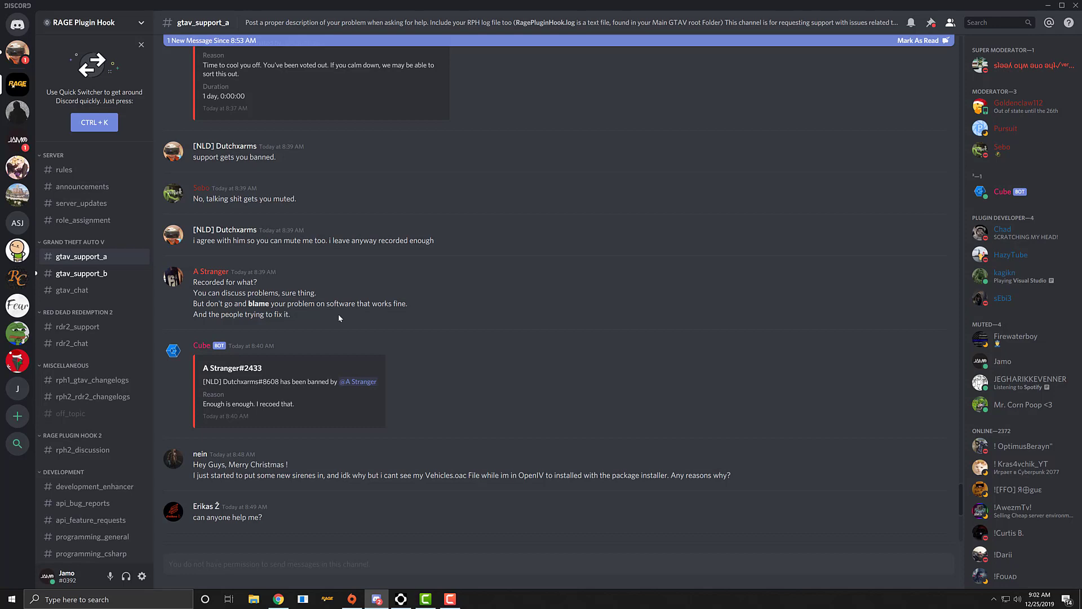
mouse_move(300, 327)
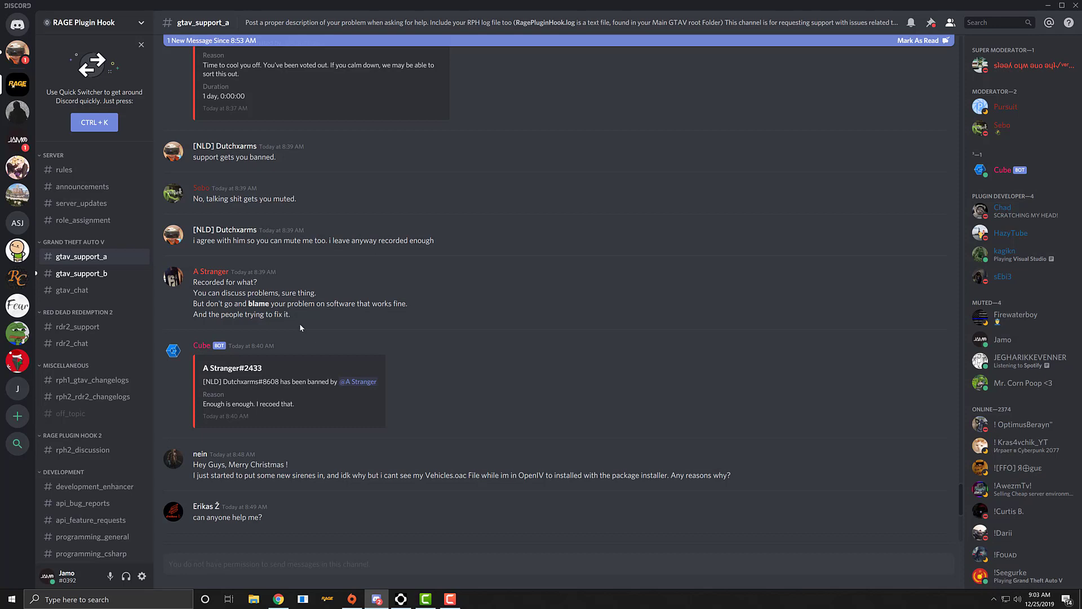
left_click(17, 22)
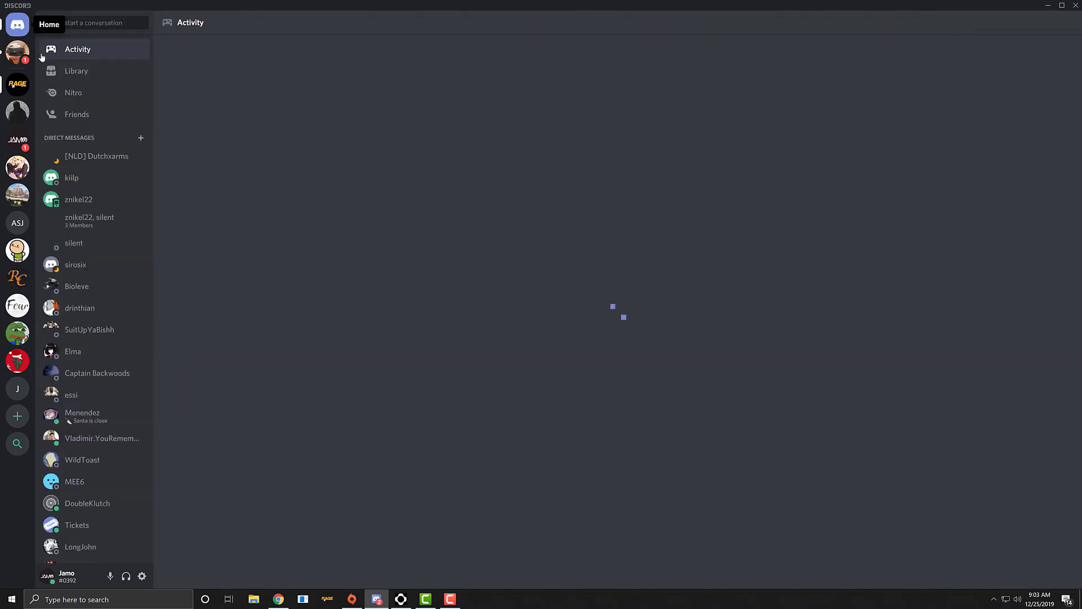
Open the supportive direct message conversation, then return to the RAGE Plugin Hook server
left_click(71, 177)
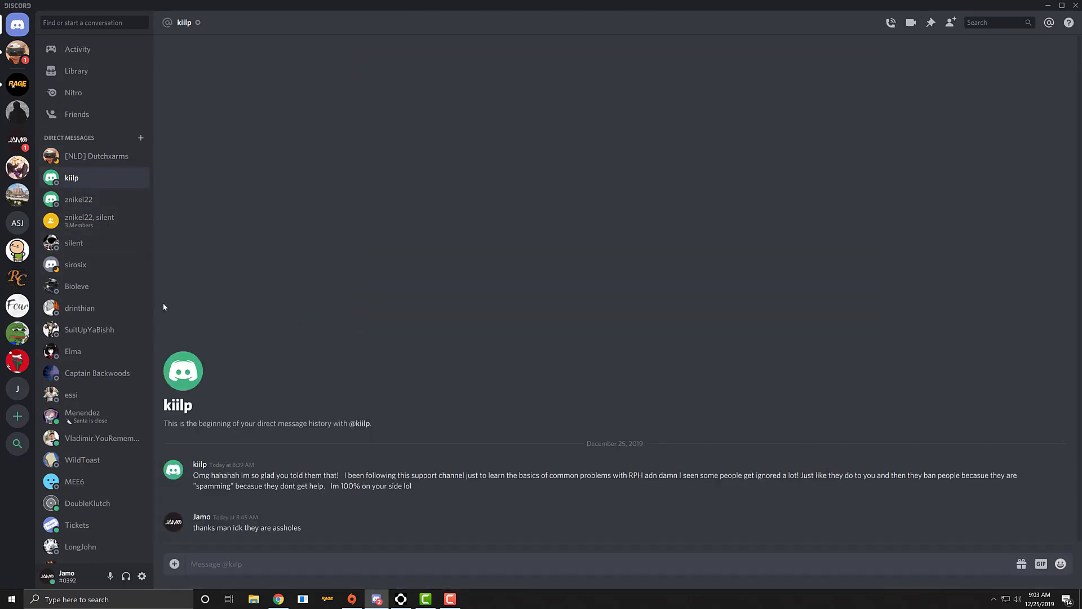
mouse_move(552, 475)
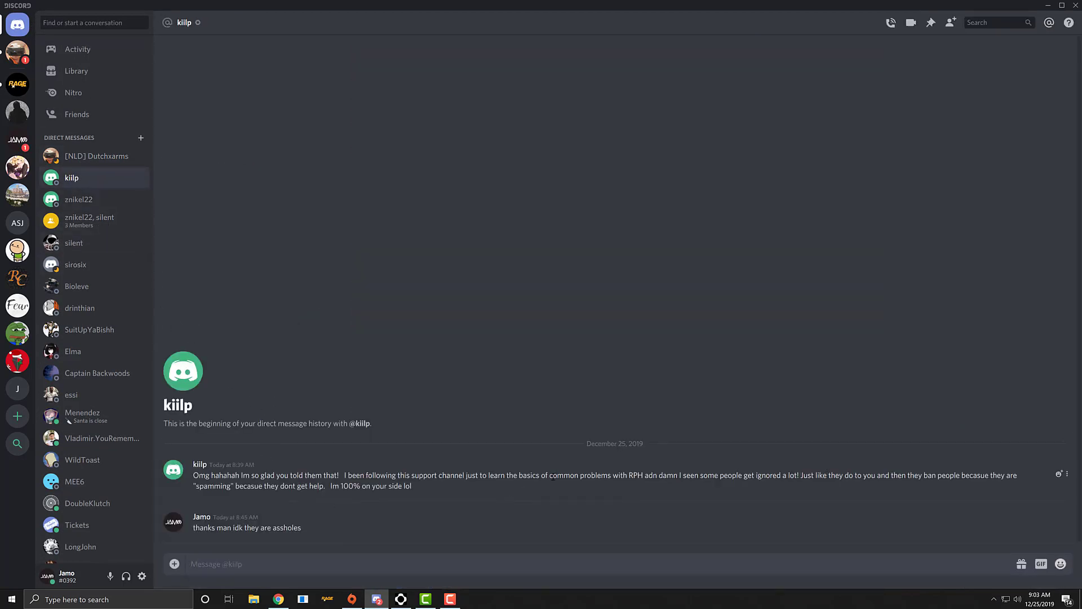
mouse_move(745, 485)
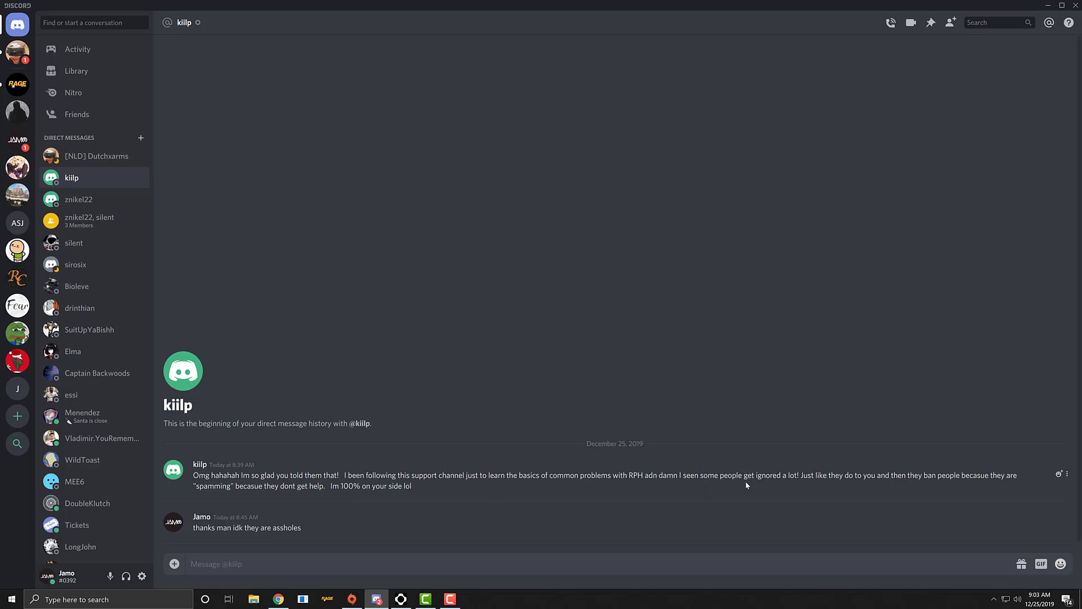
mouse_move(706, 491)
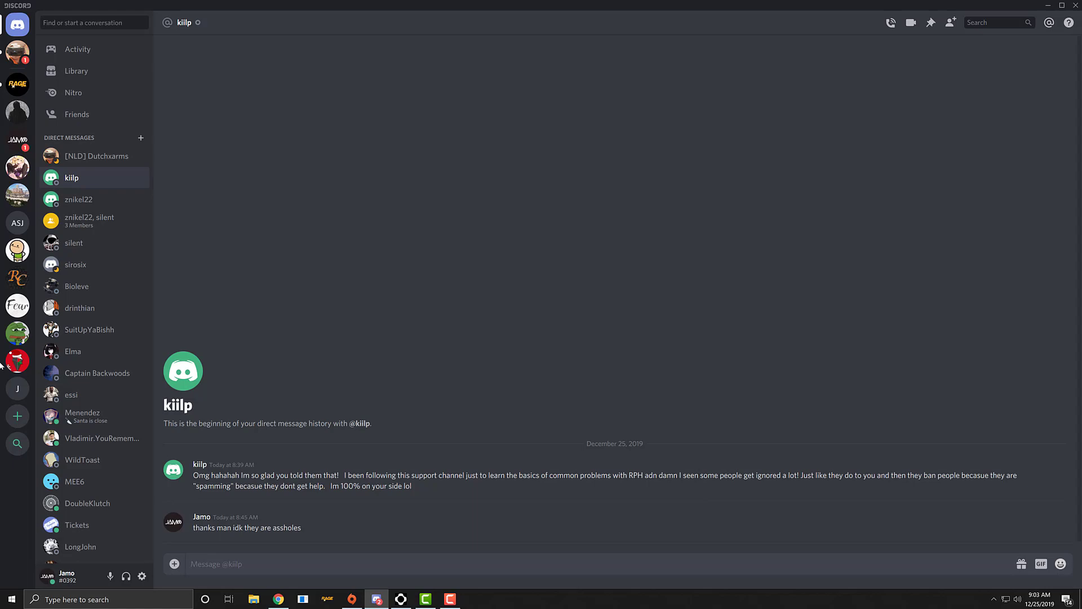
left_click(17, 85)
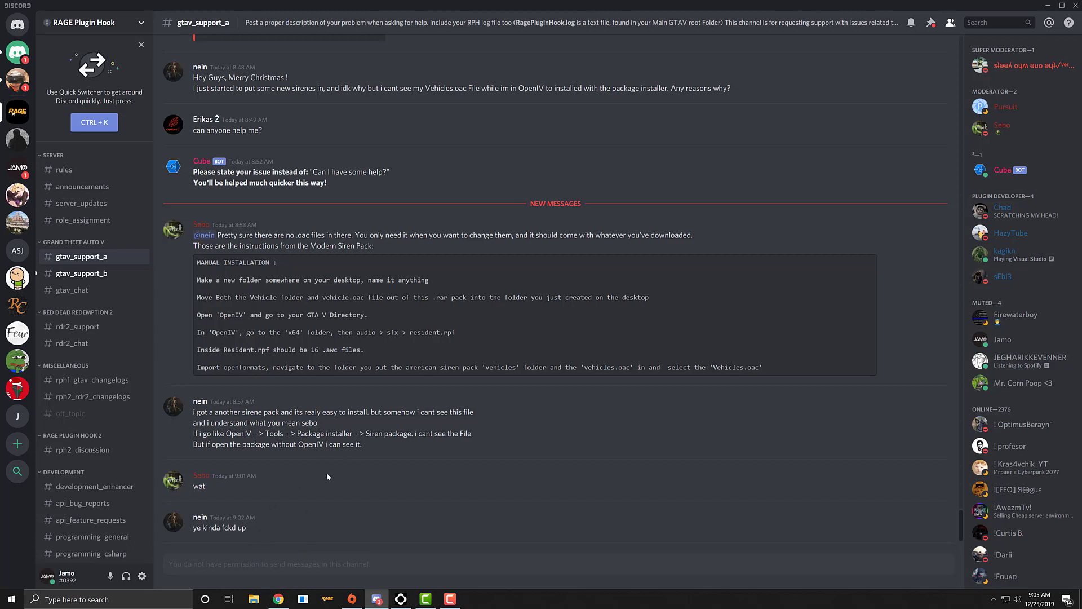
mouse_move(354, 586)
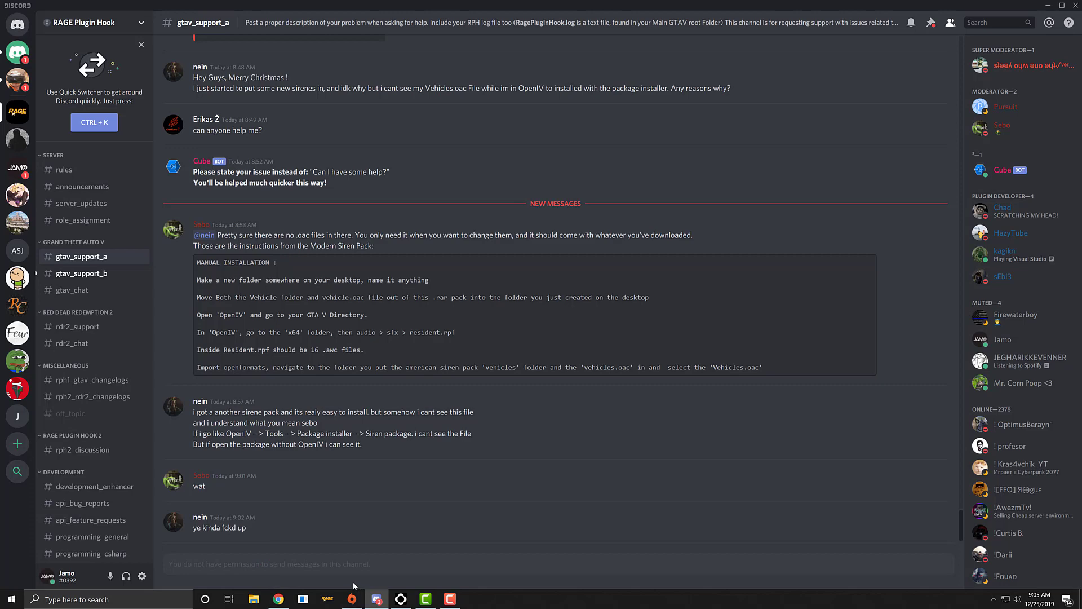